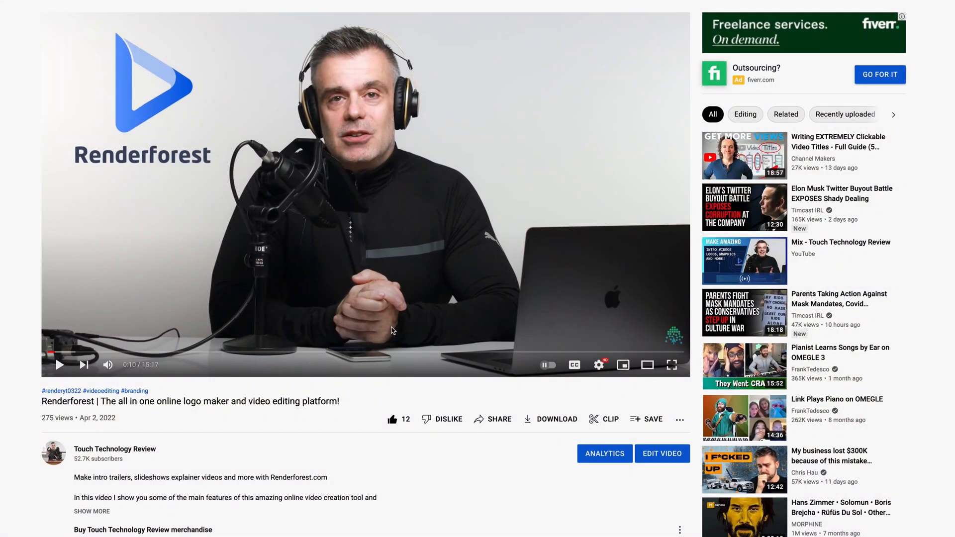
Show the Stats for nerds playback overlay on the video and mute its audio.
right_click(391, 331)
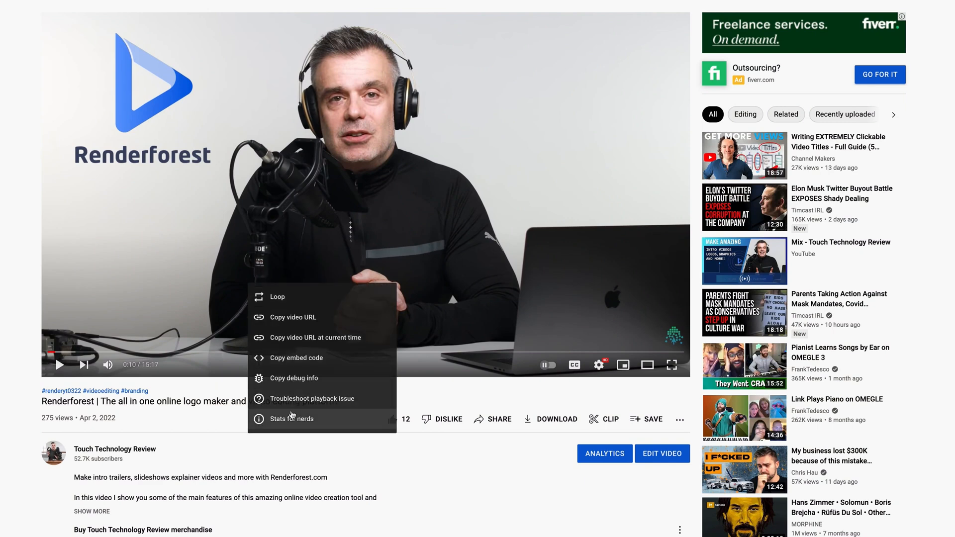
left_click(292, 419)
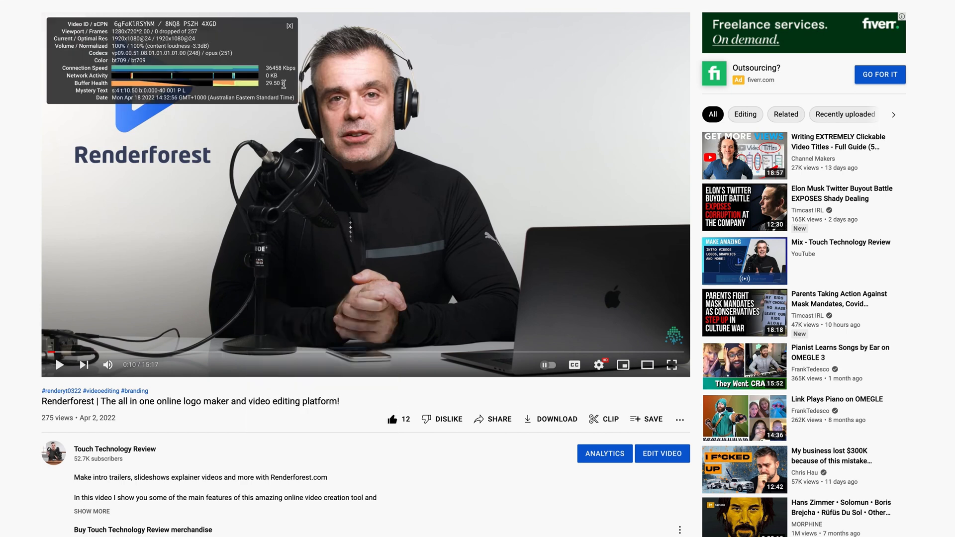
left_click(672, 365)
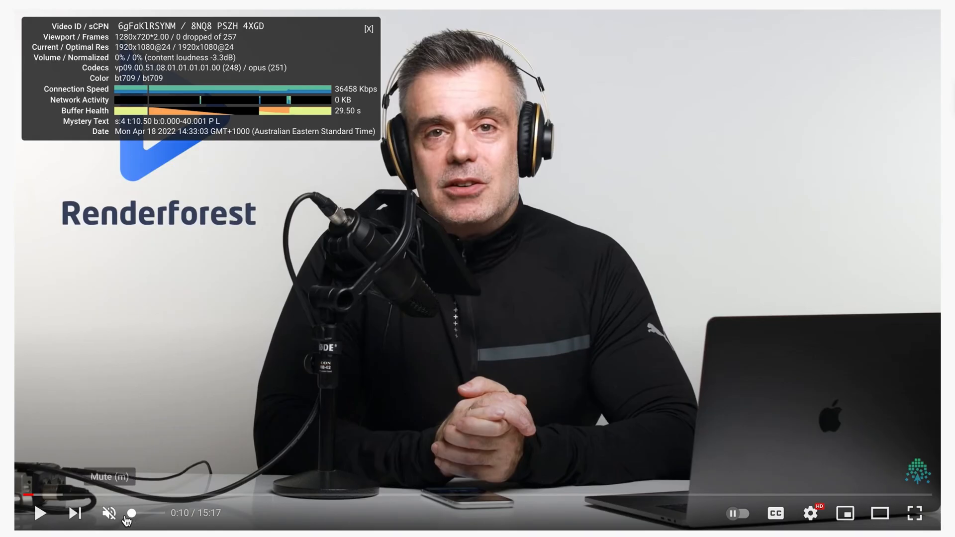
Switch from the browser to the audio project timeline in Premiere Pro.
left_click(110, 513)
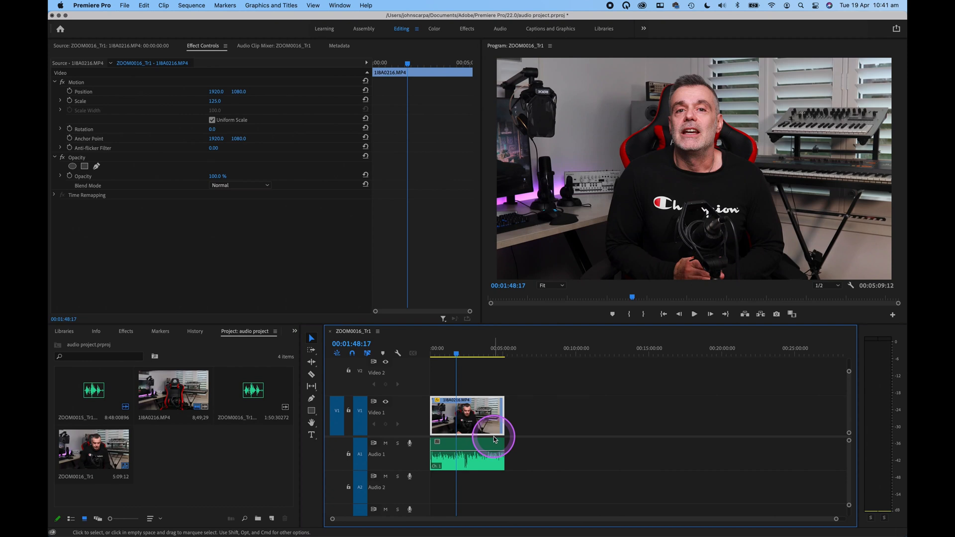
left_click(694, 313)
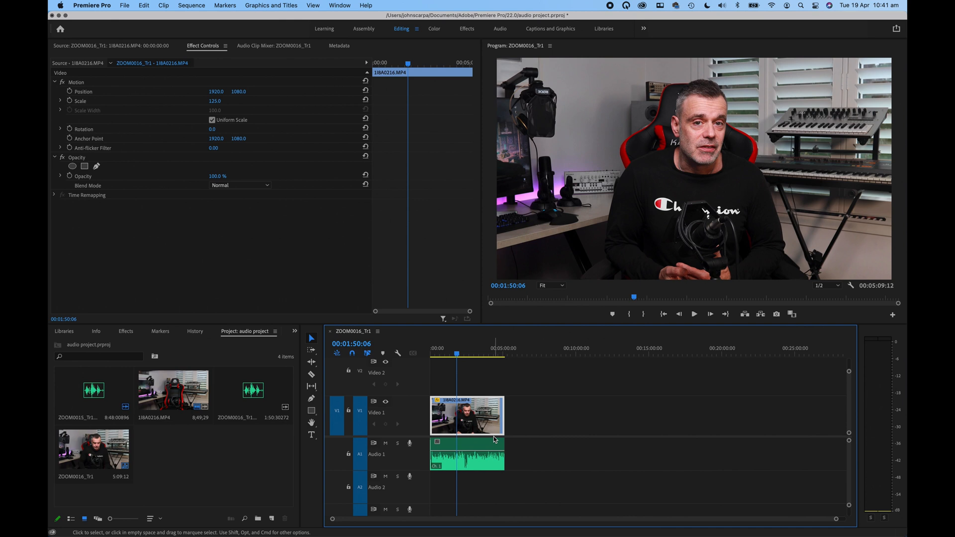
left_click(693, 313)
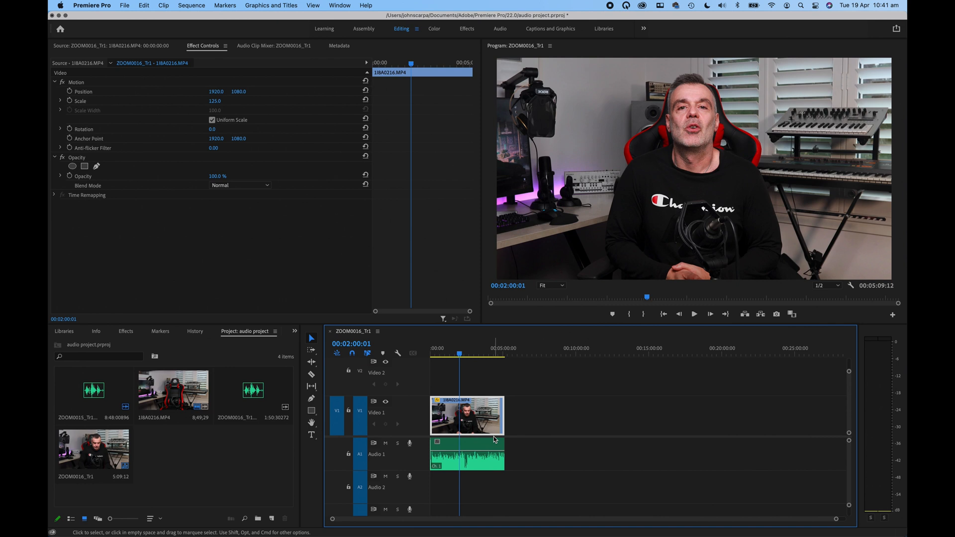
left_click(693, 313)
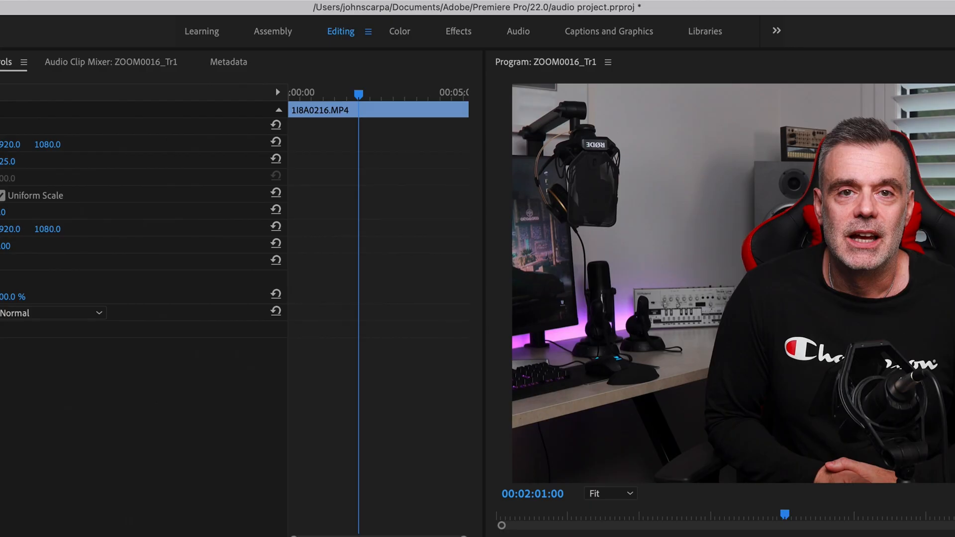
Switch to the Audio workspace and show the Audio Track Mixer with its four tracks.
left_click(518, 30)
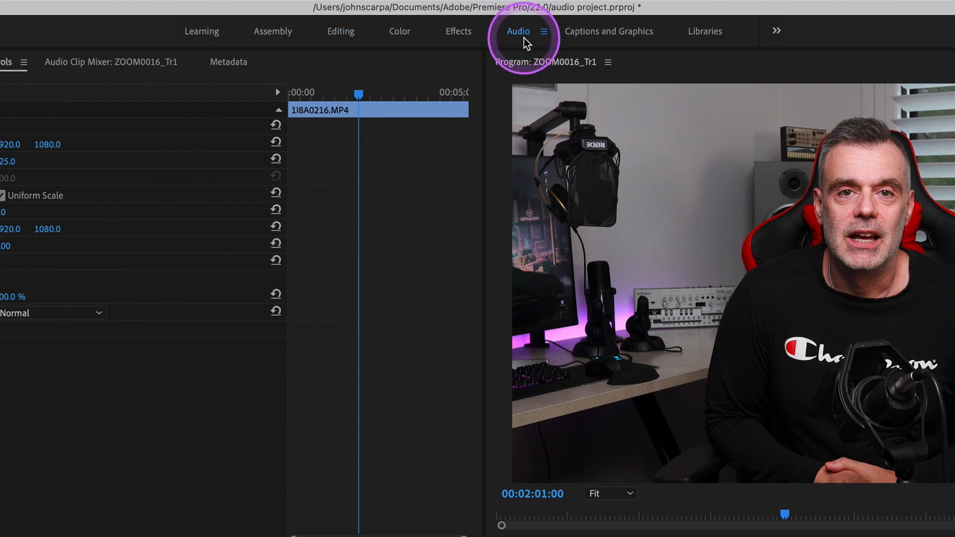
left_click(519, 30)
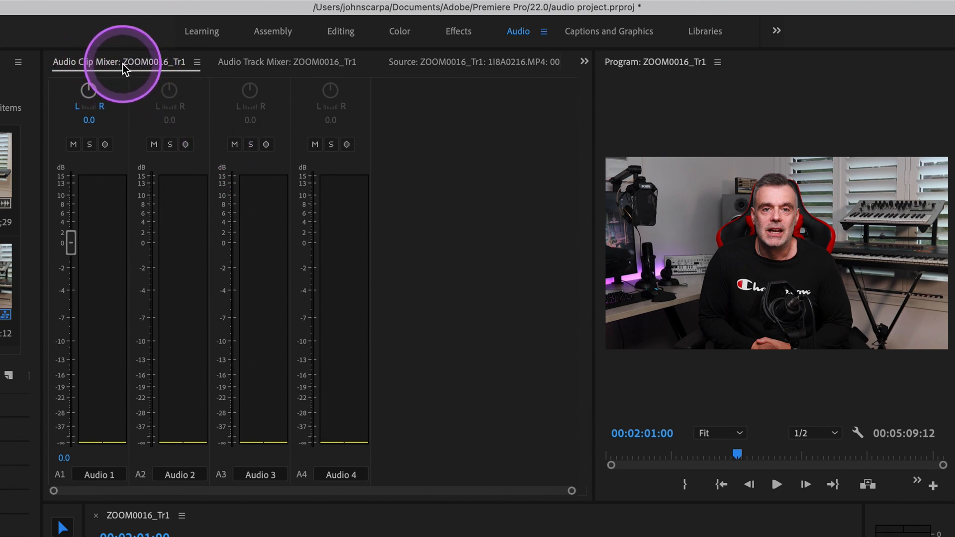
mouse_move(257, 69)
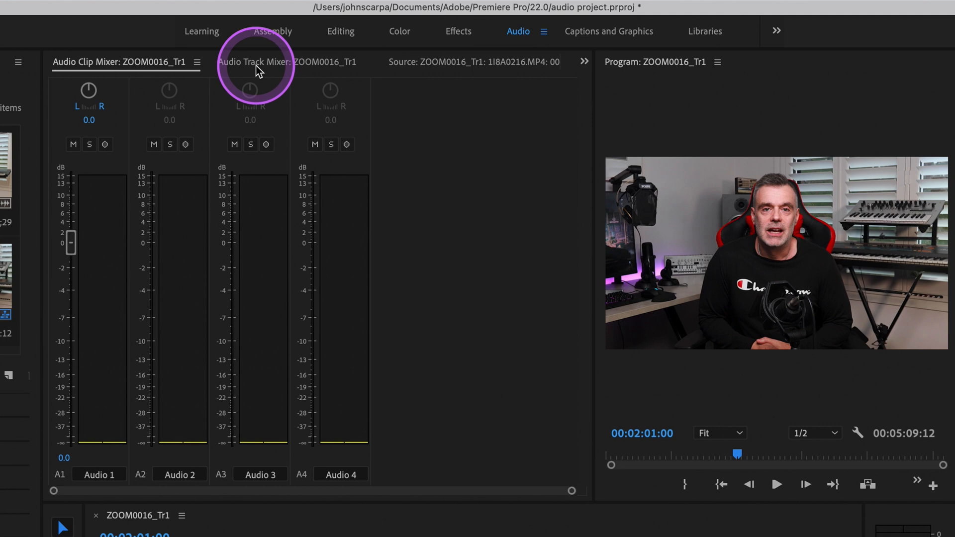
left_click(267, 62)
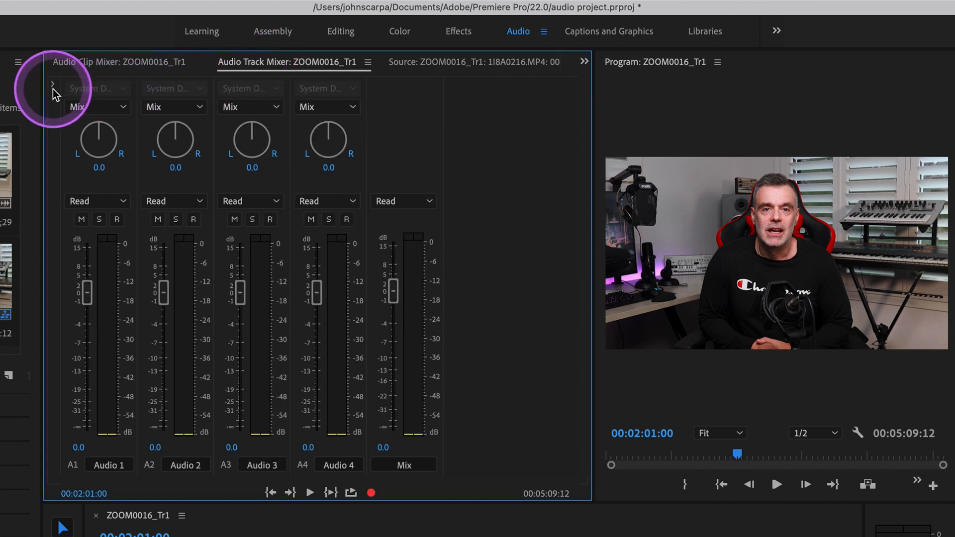
mouse_move(53, 83)
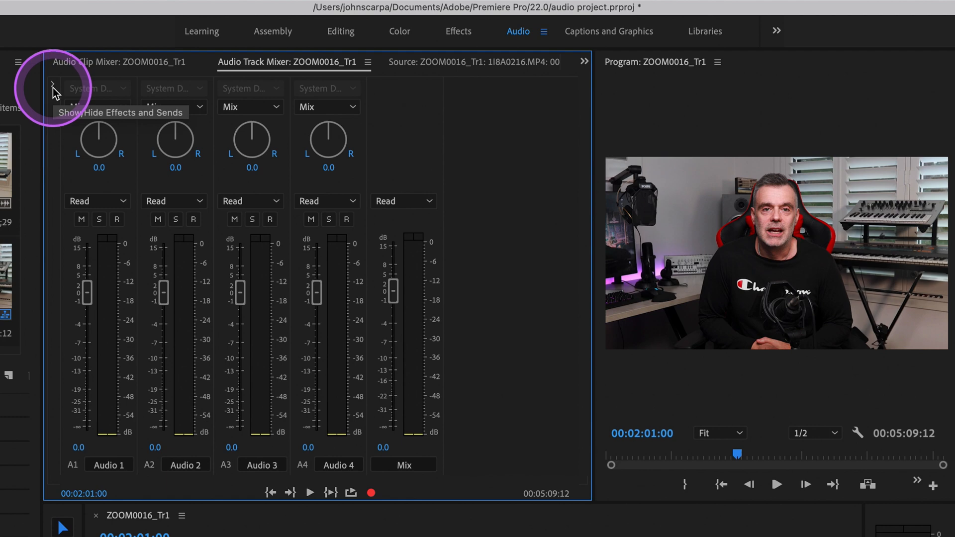
Reveal the effect slots and insert Amplitude and Compression > Hard Limiter on Audio 1.
left_click(53, 86)
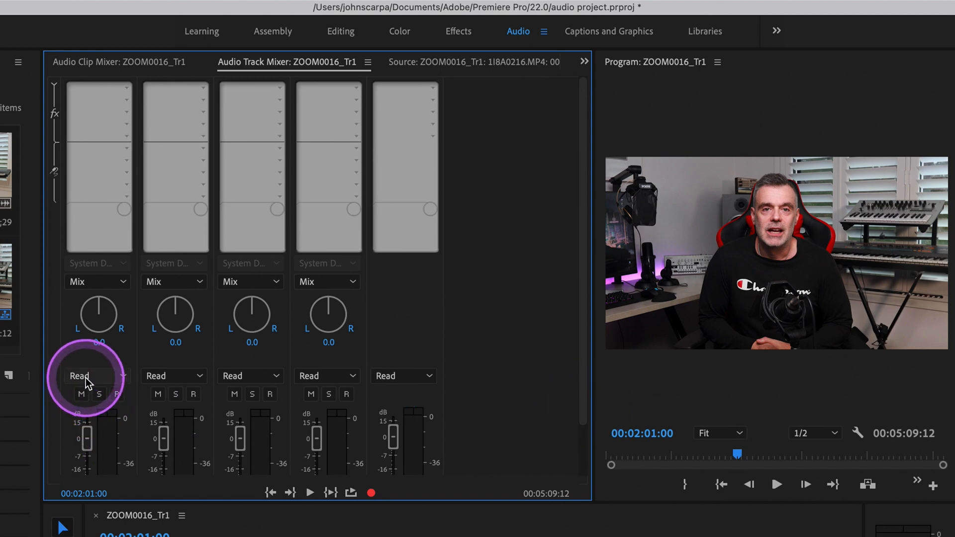
mouse_move(304, 376)
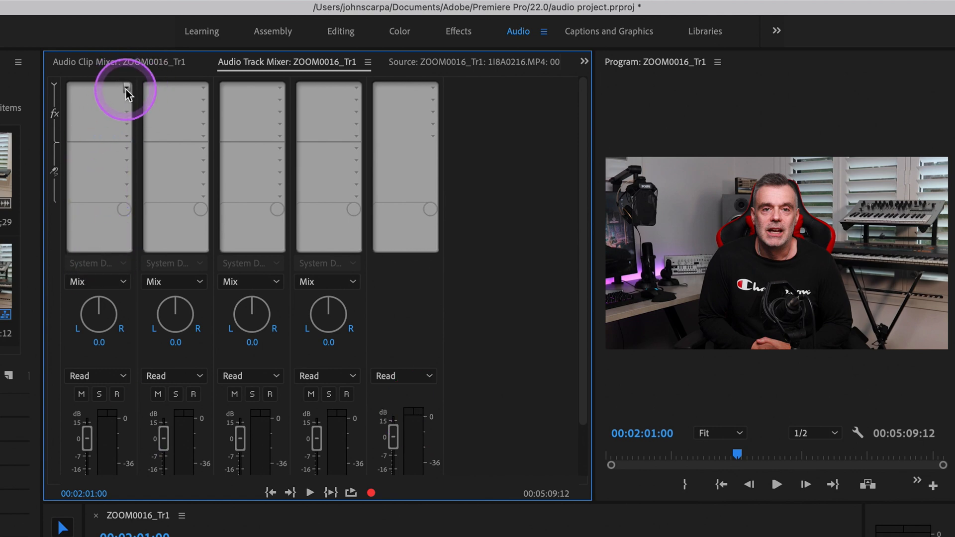
left_click(126, 88)
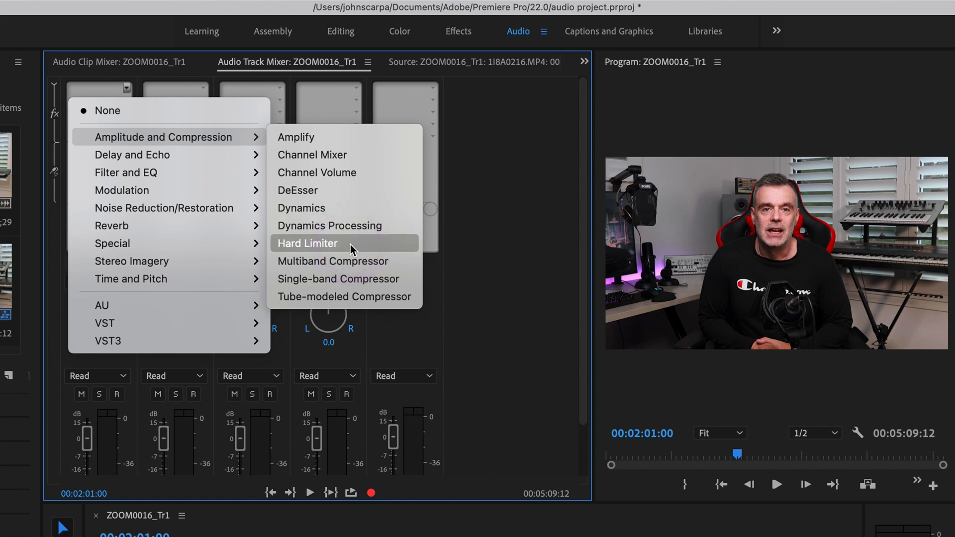
left_click(308, 243)
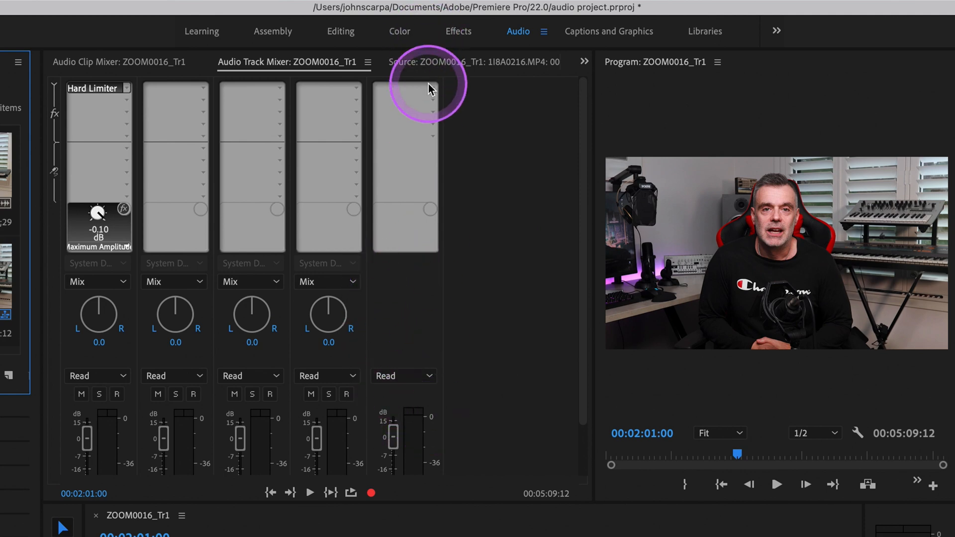
Bring up the effects list for the Mix track to add Loudness Radar.
left_click(432, 86)
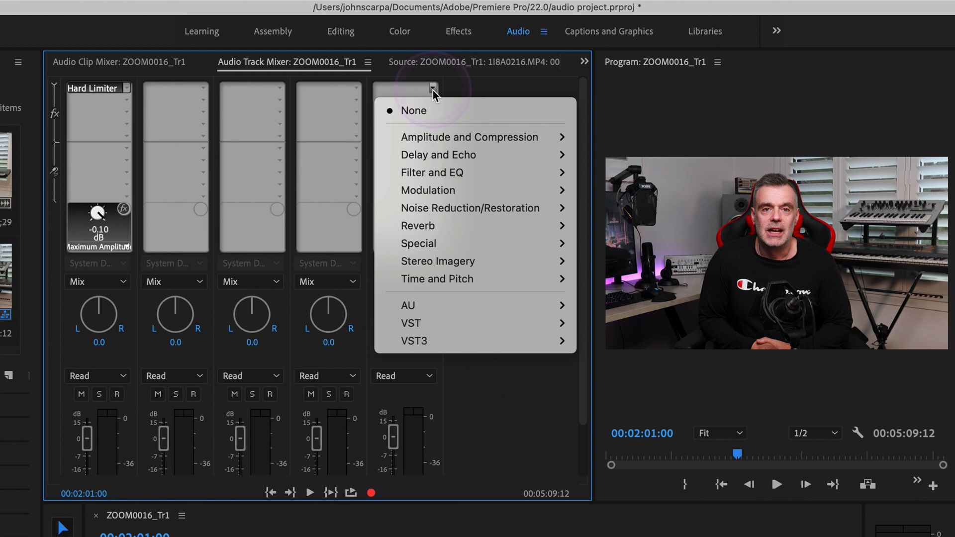
mouse_move(435, 122)
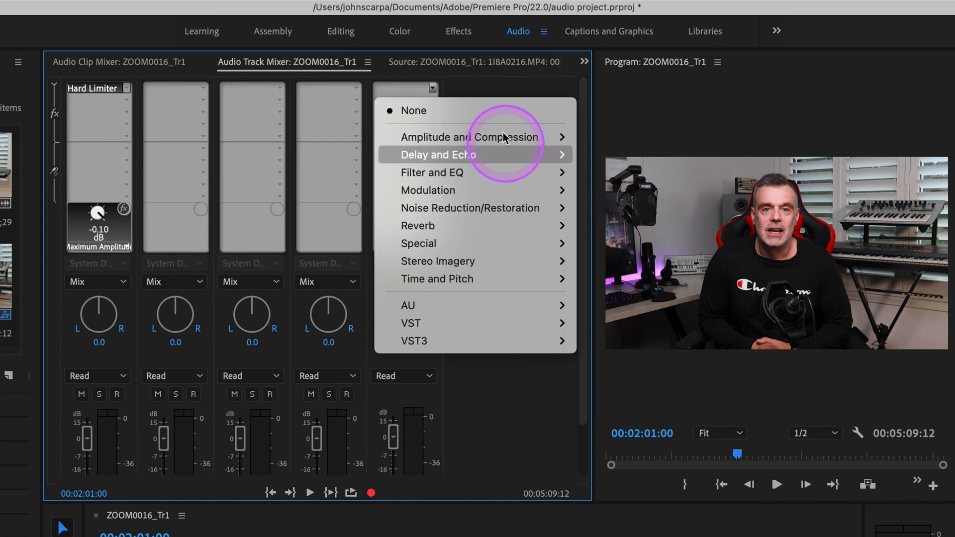
mouse_move(447, 190)
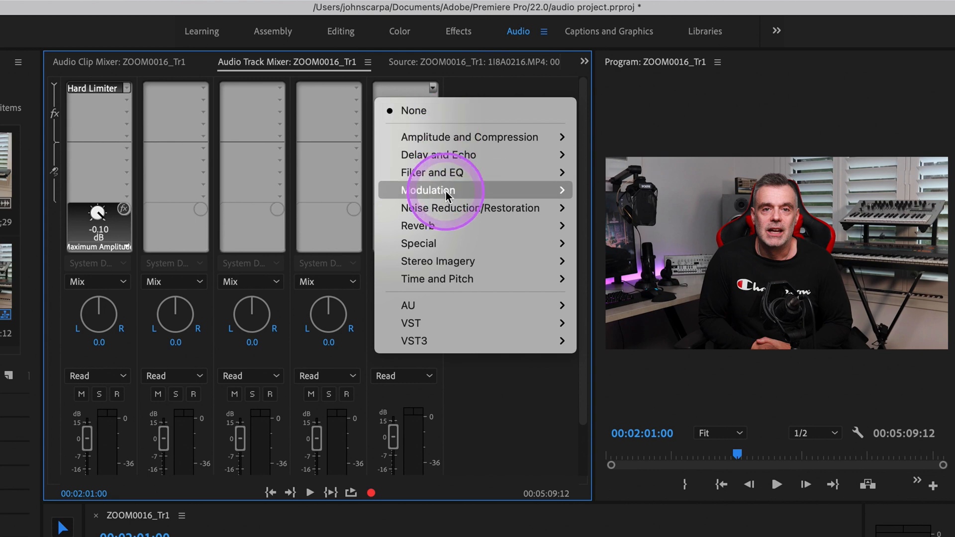
mouse_move(435, 94)
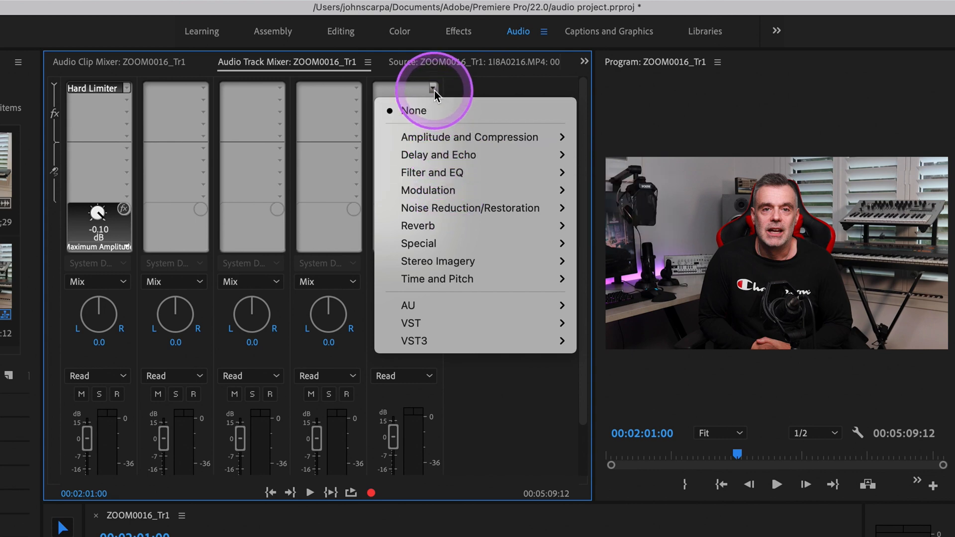
mouse_move(418, 243)
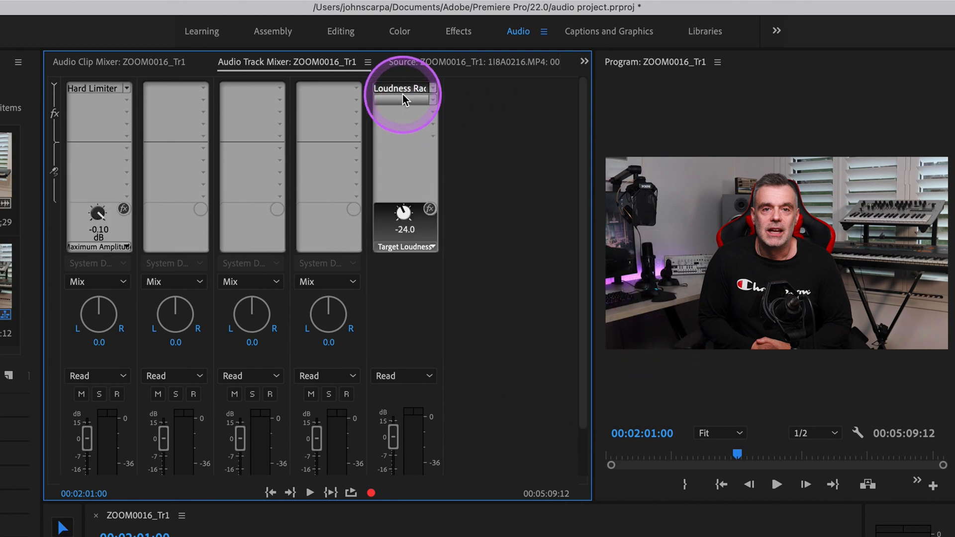
In Loudness Radar's Settings, drag Target Loudness up from -23 LUFS toward -14 LUFS.
double_click(404, 88)
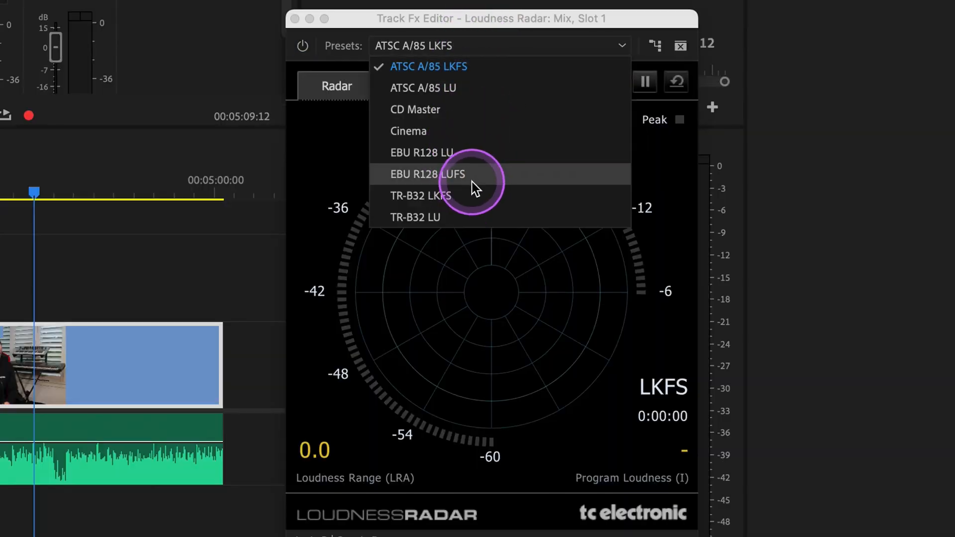
left_click(428, 173)
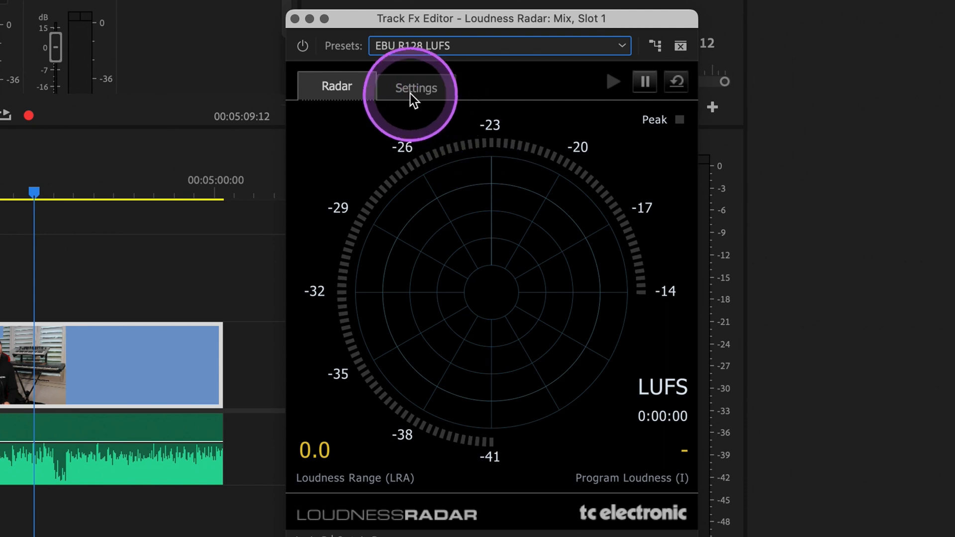
left_click(416, 87)
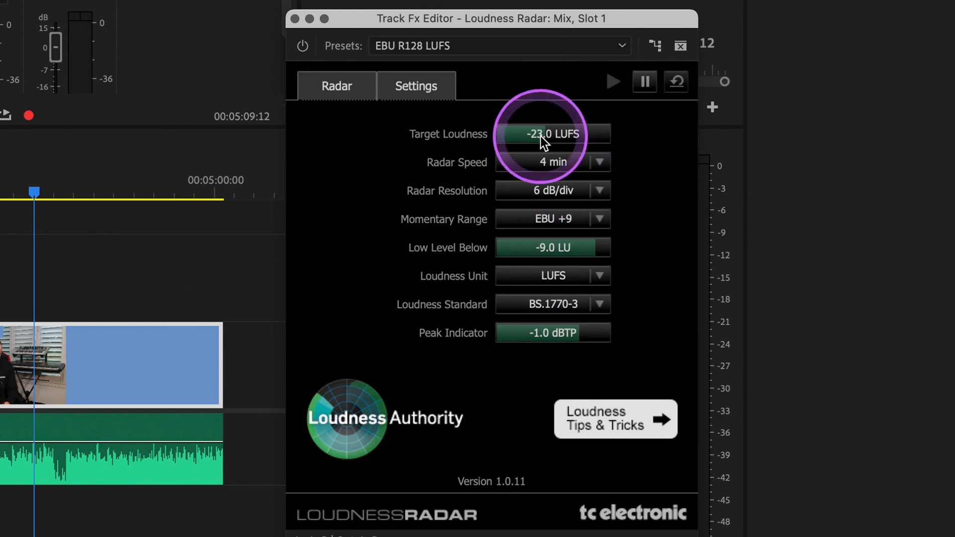
left_click_drag(546, 141, 528, 147)
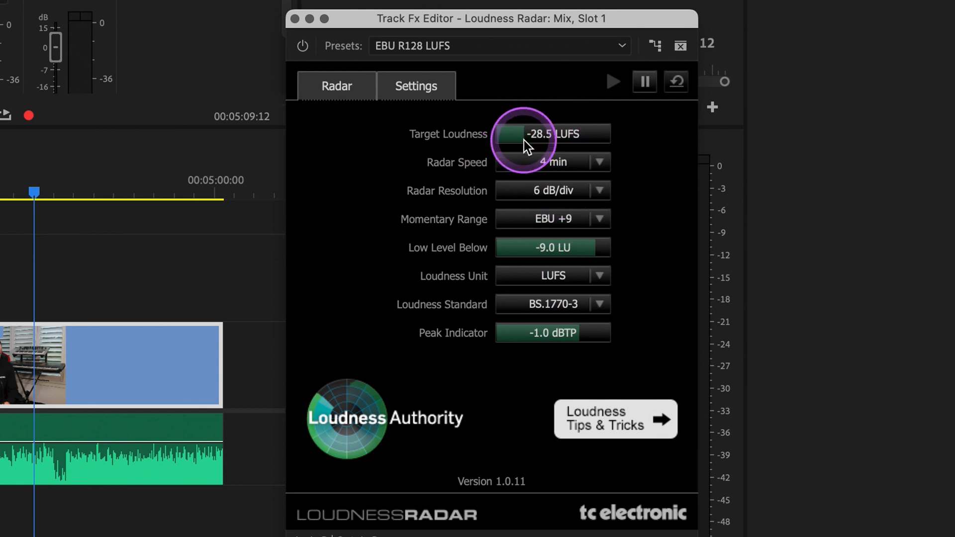
left_click_drag(525, 140, 554, 140)
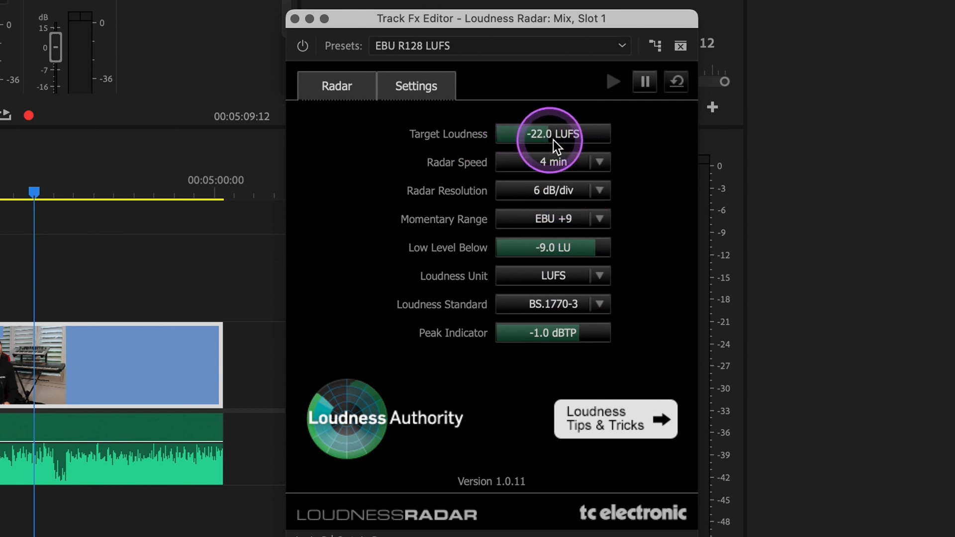
left_click_drag(551, 141, 586, 134)
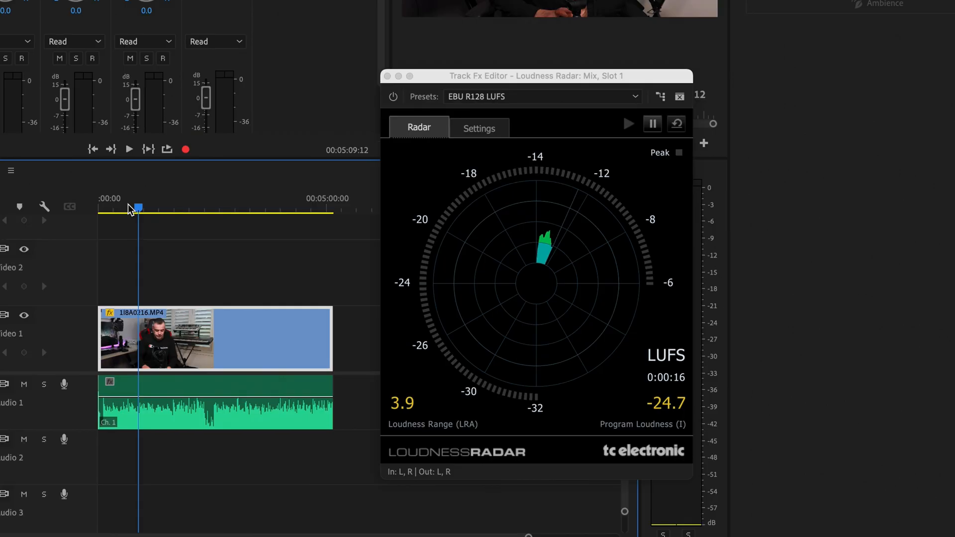
Nudge the Audio 1 clip volume up slightly while the Radar reads about -24.7 LUFS.
left_click(192, 395)
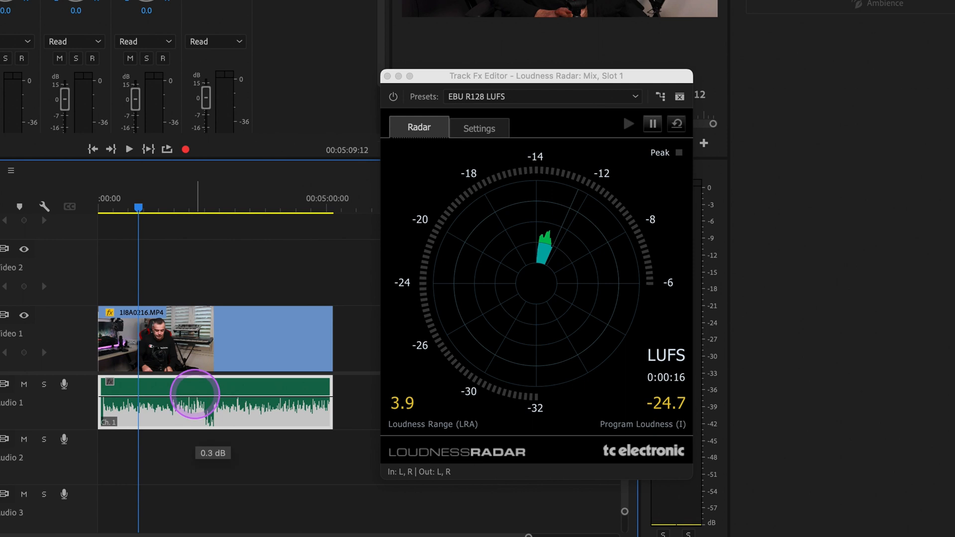
left_click_drag(195, 396, 195, 378)
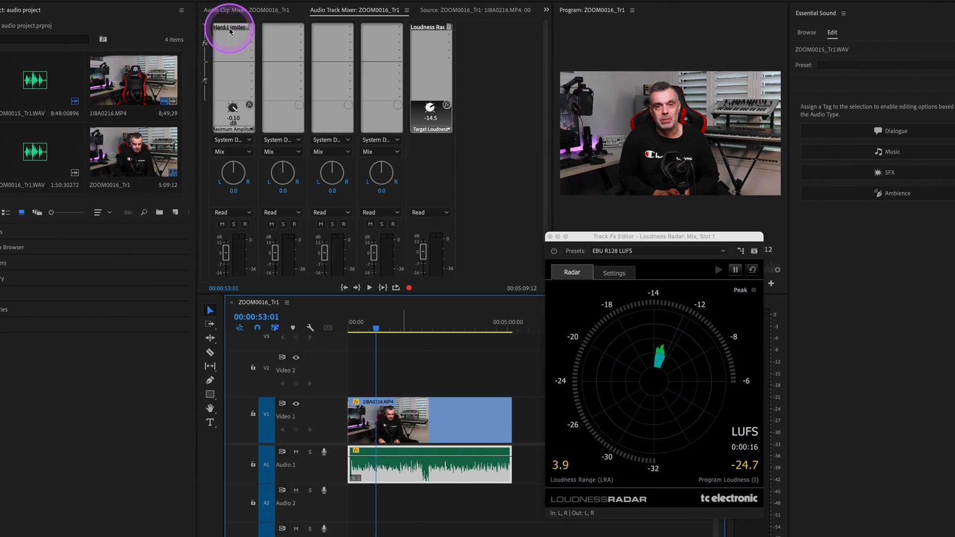
Boost the Hard Limiter's input gain toward 9.6 dB and restart the Loudness Radar measurement.
left_click(230, 27)
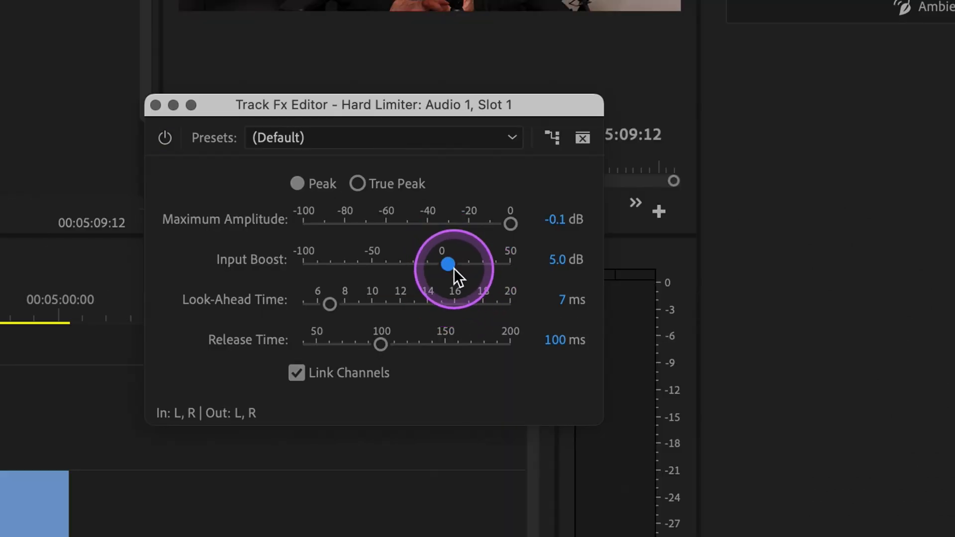
left_click_drag(448, 263, 453, 262)
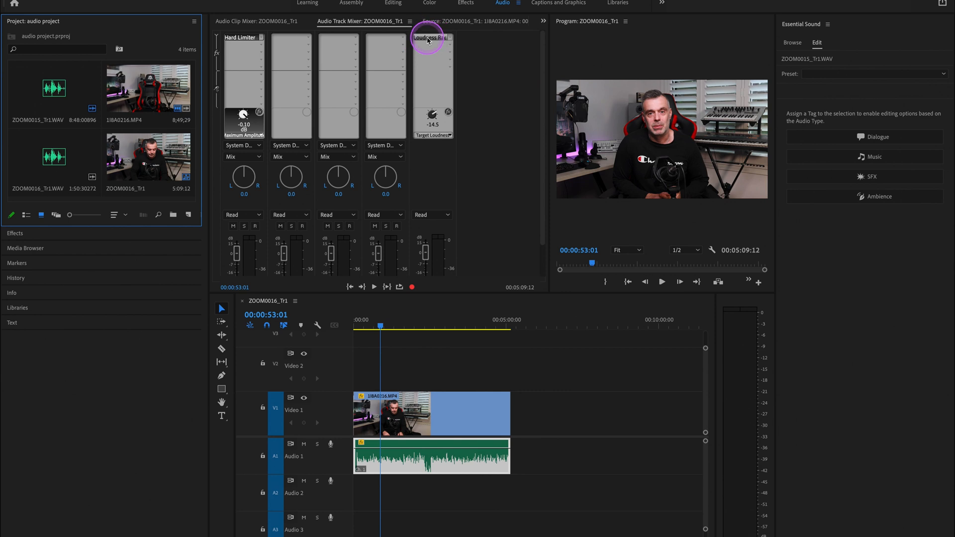
double_click(433, 37)
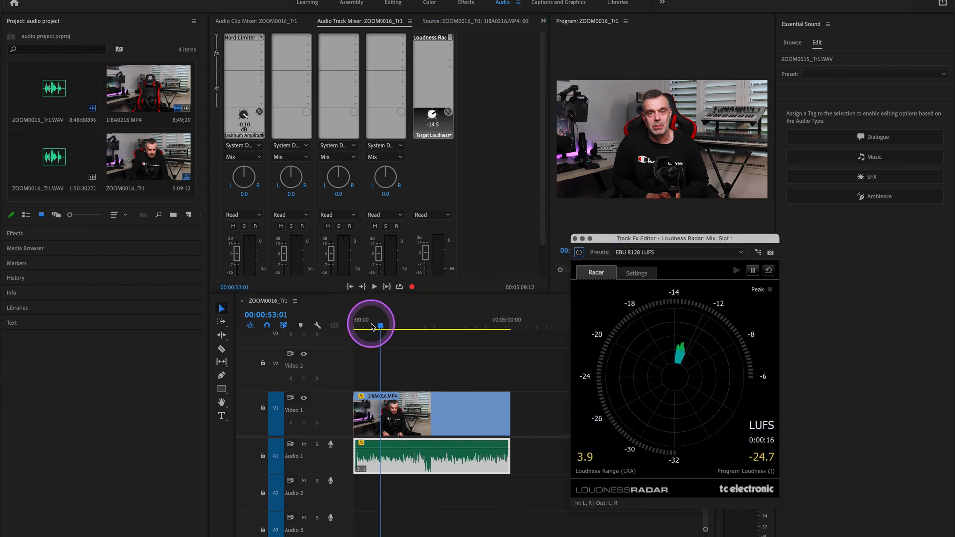
left_click(374, 286)
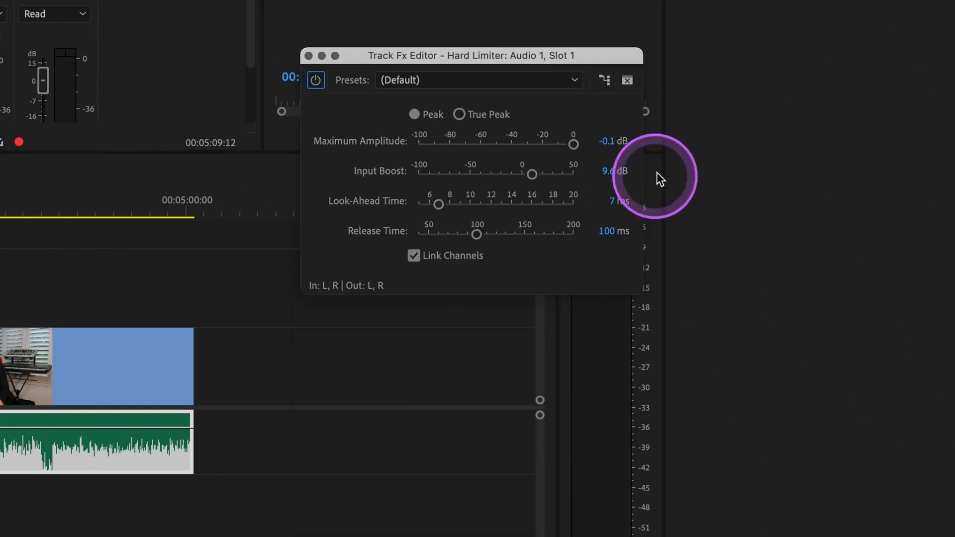
Play the sequence until Program Loudness settles near -14.4 LUFS, then stop.
double_click(615, 171)
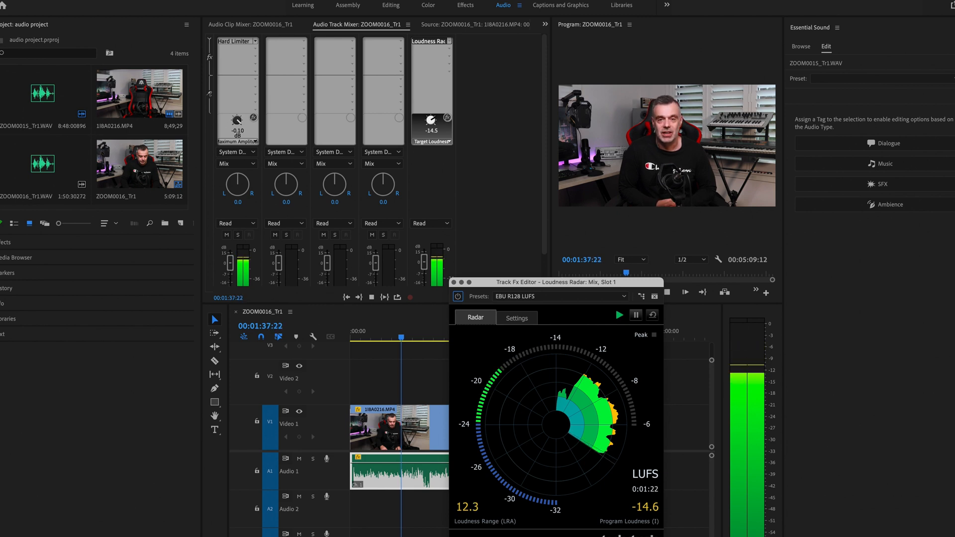
left_click(619, 316)
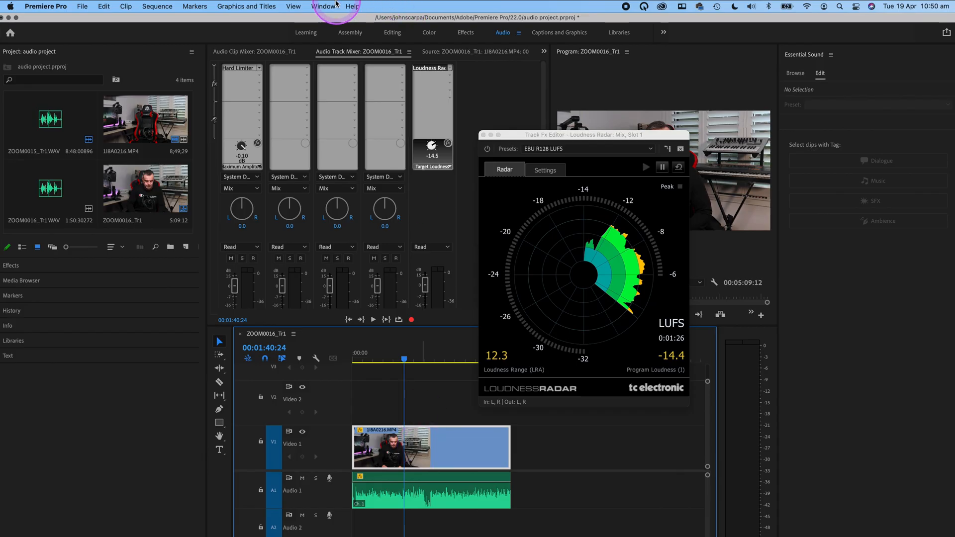
Bring up File > Export > Media with H.264 and Match Source – High bitrate.
left_click(83, 6)
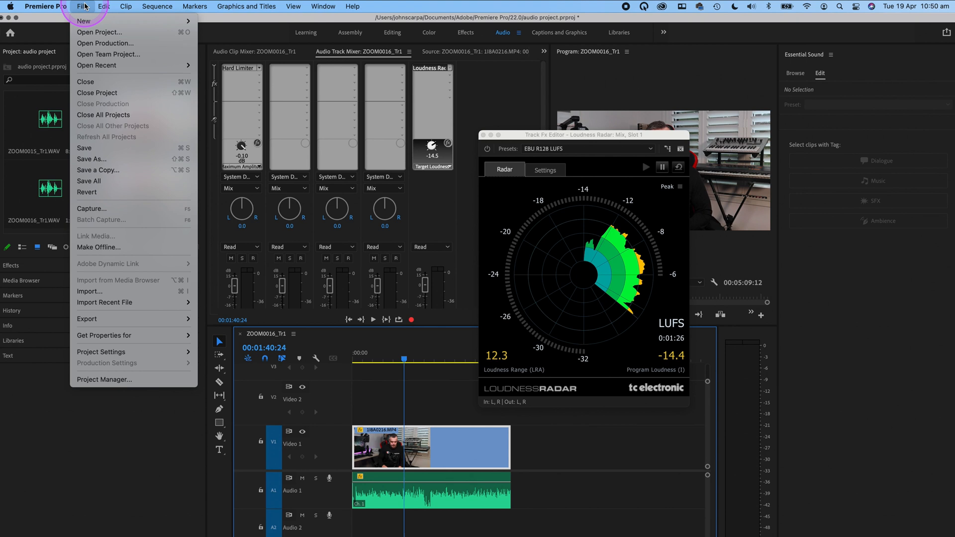
mouse_move(87, 319)
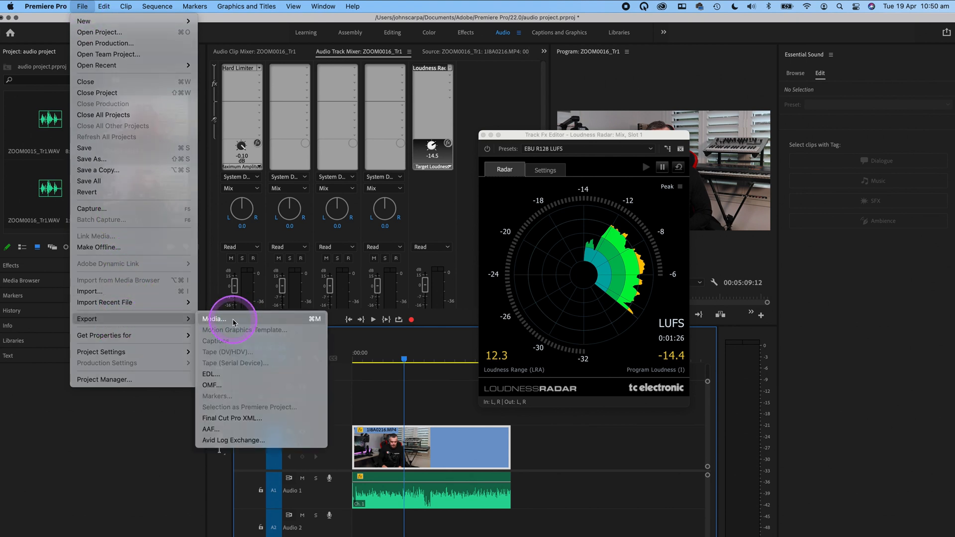
left_click(214, 319)
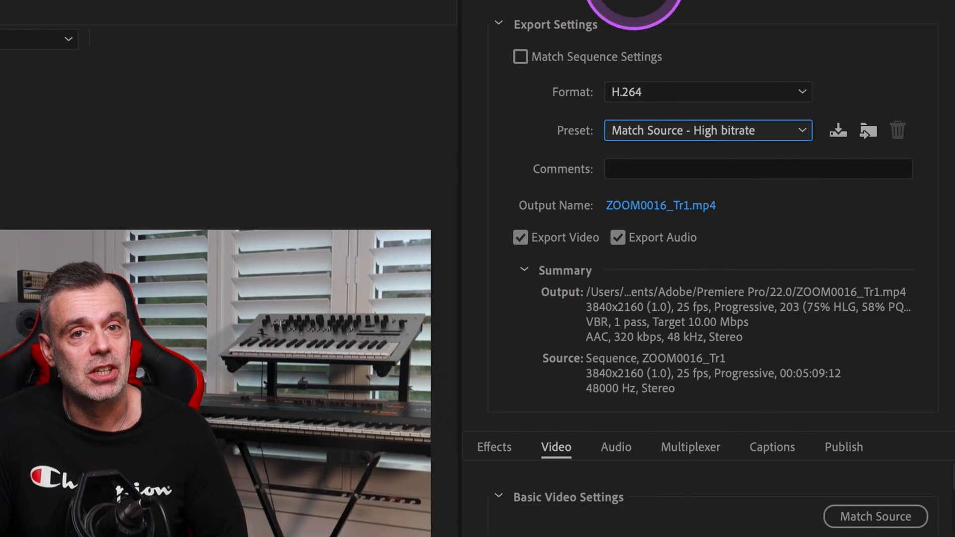
Choose the YouTube 1080p Full HD preset for the H.264 export.
left_click(707, 130)
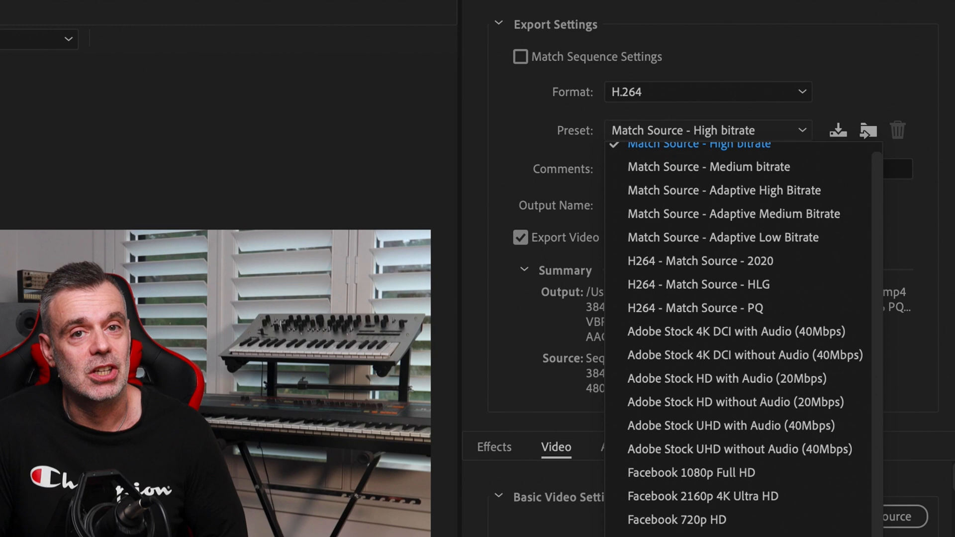
left_click(690, 473)
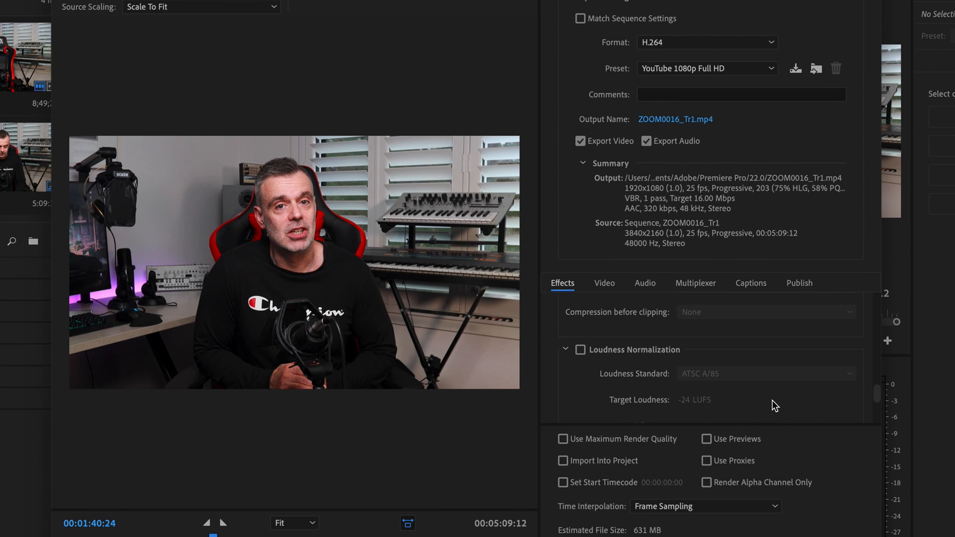
Enable loudness normalization at -14 LUFS, 0.5 LU tolerance, -1 dBTP peak, and start the export.
left_click(561, 282)
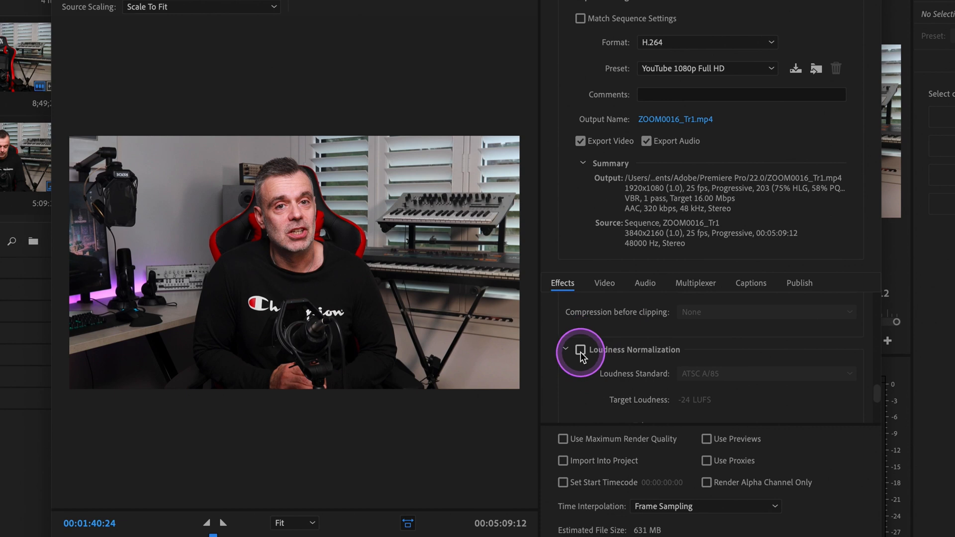
left_click(580, 349)
type("-14")
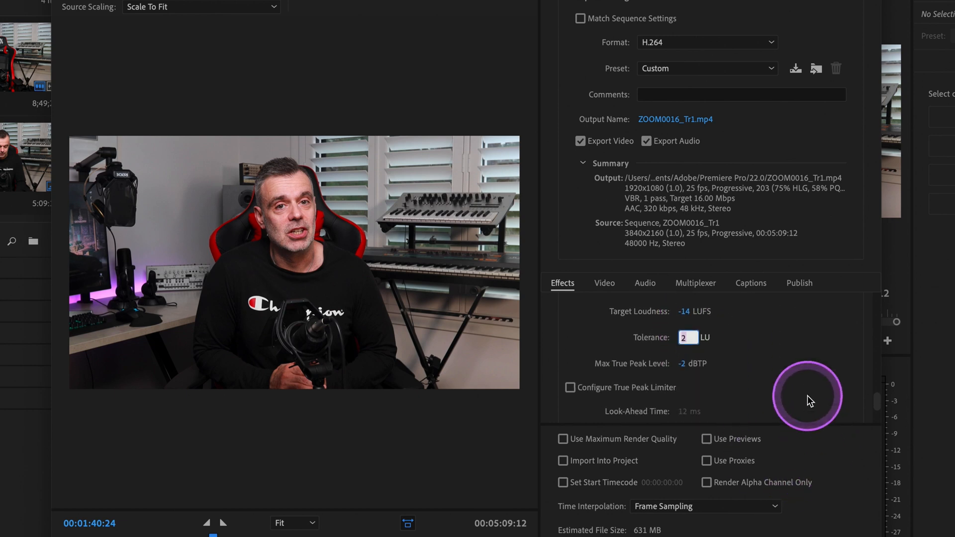
type("0.5")
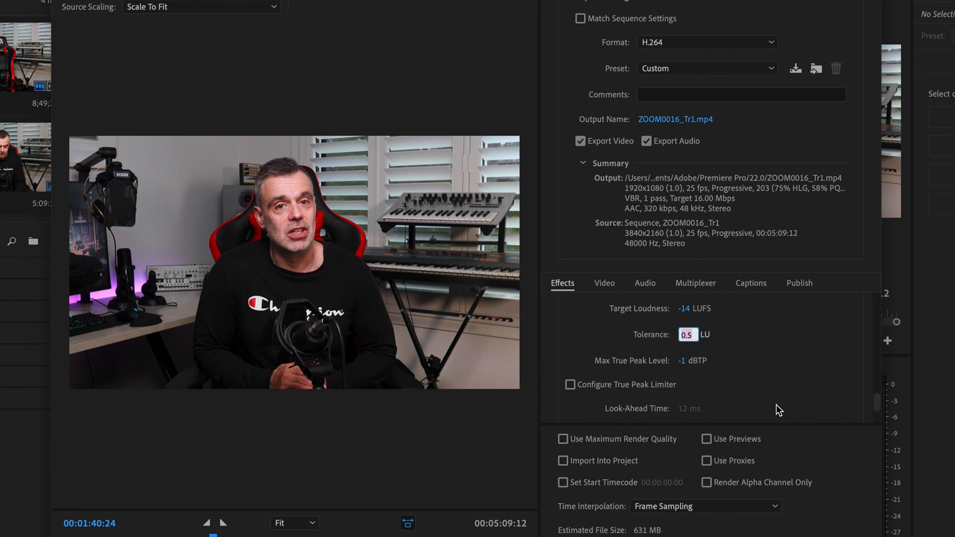
left_click(737, 356)
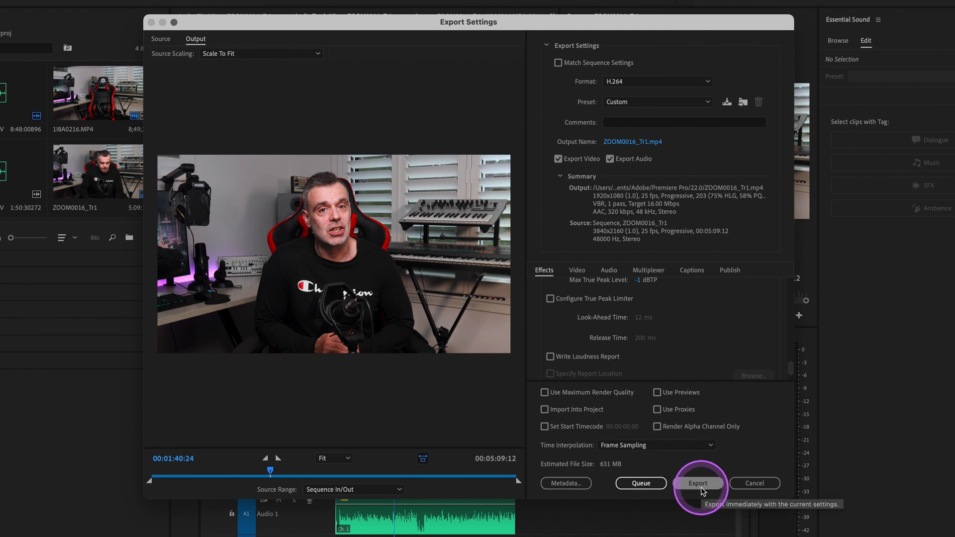
left_click(698, 484)
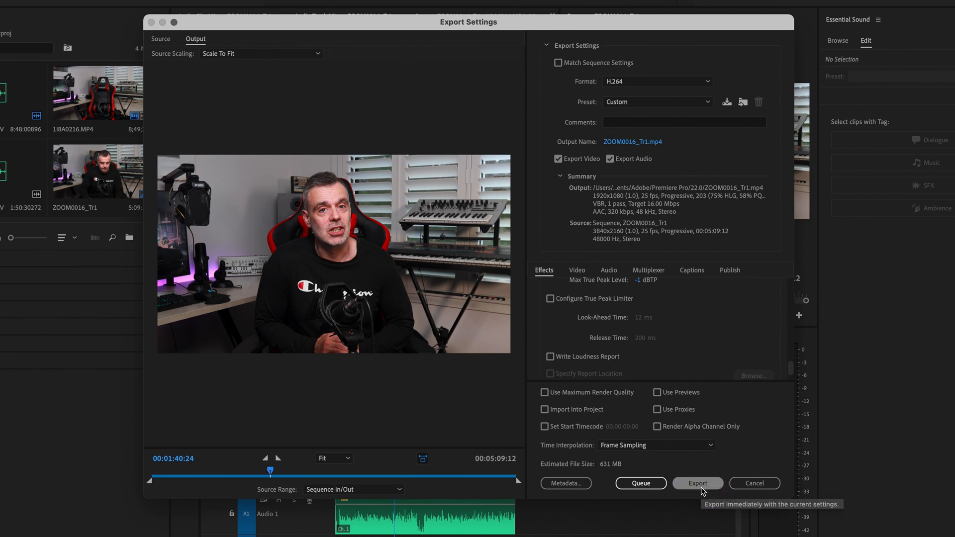